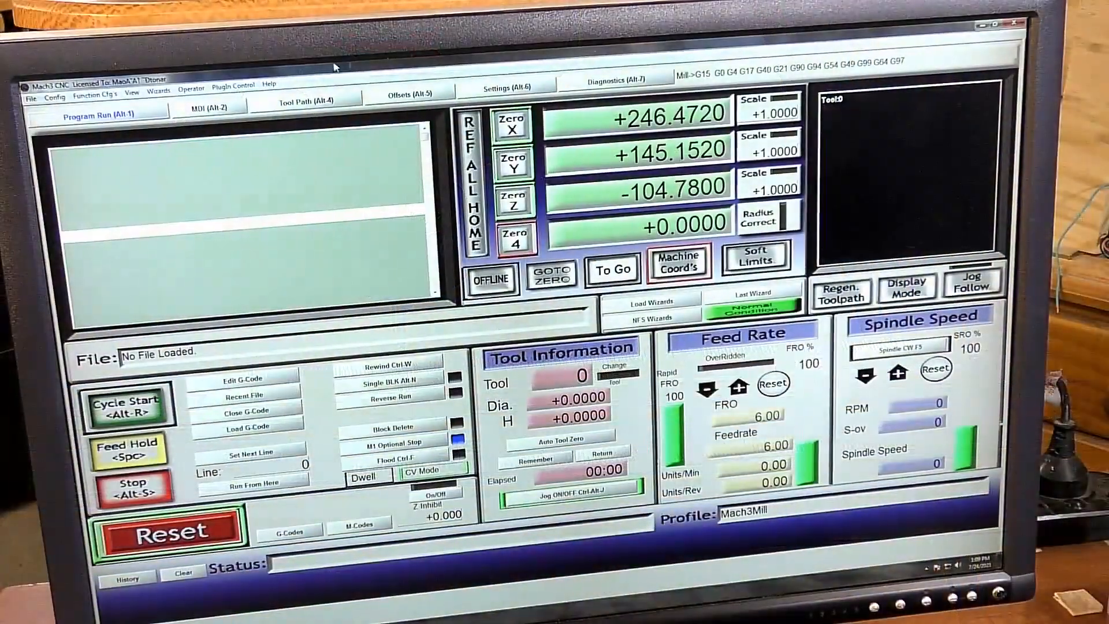
Switch to the Settings (Alt-6) page with its axis calibration tools.
click(504, 89)
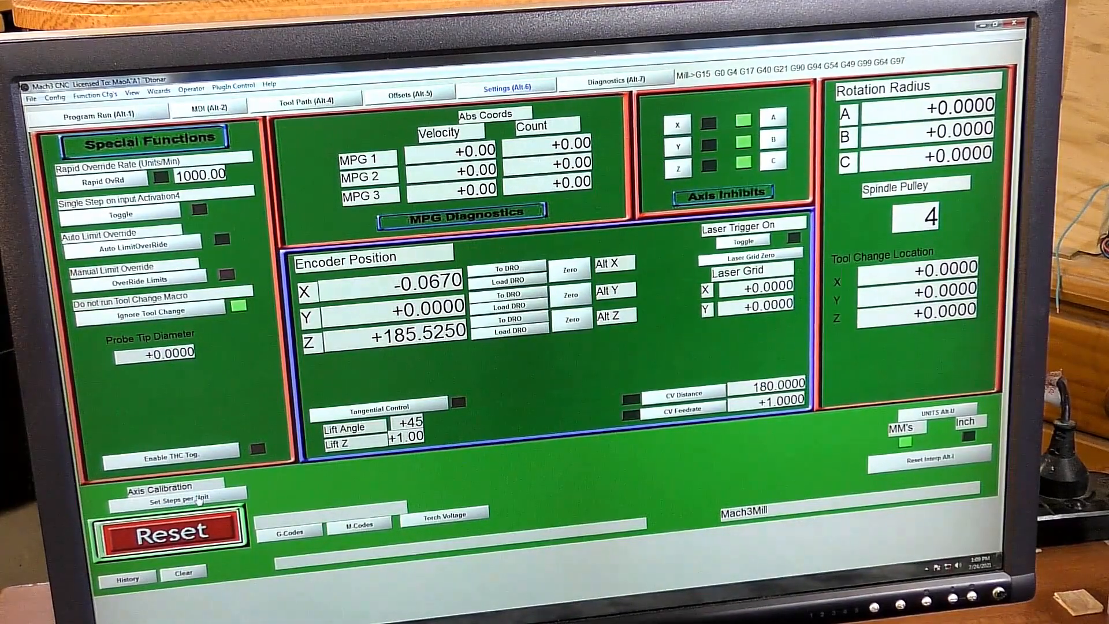
Run Set Steps per Unit on the X axis with a test move of 5.
click(161, 501)
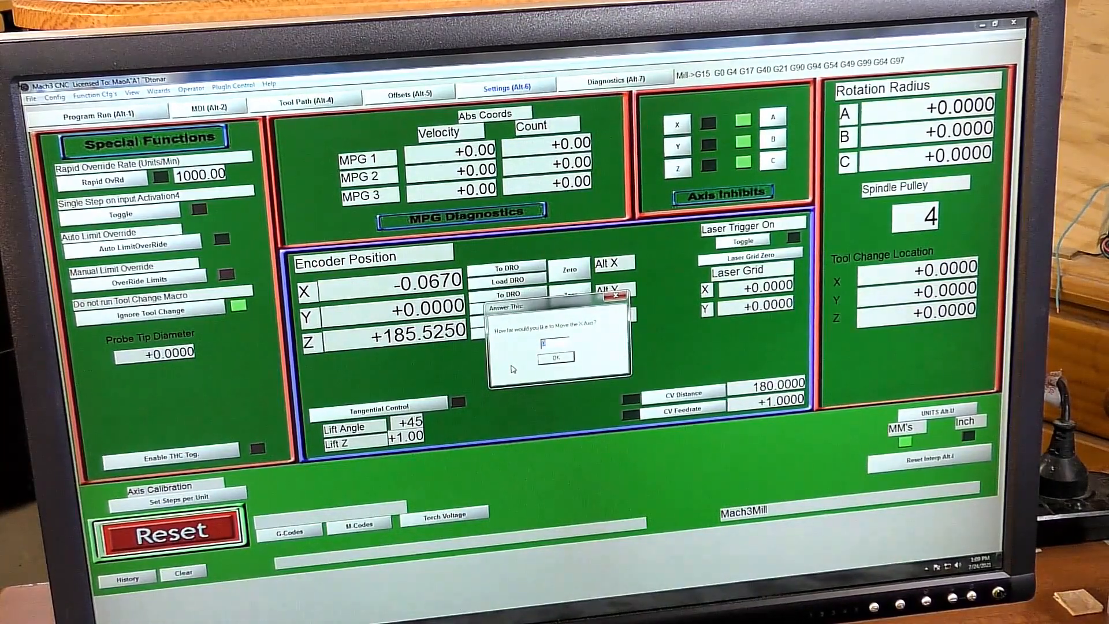
text(5)
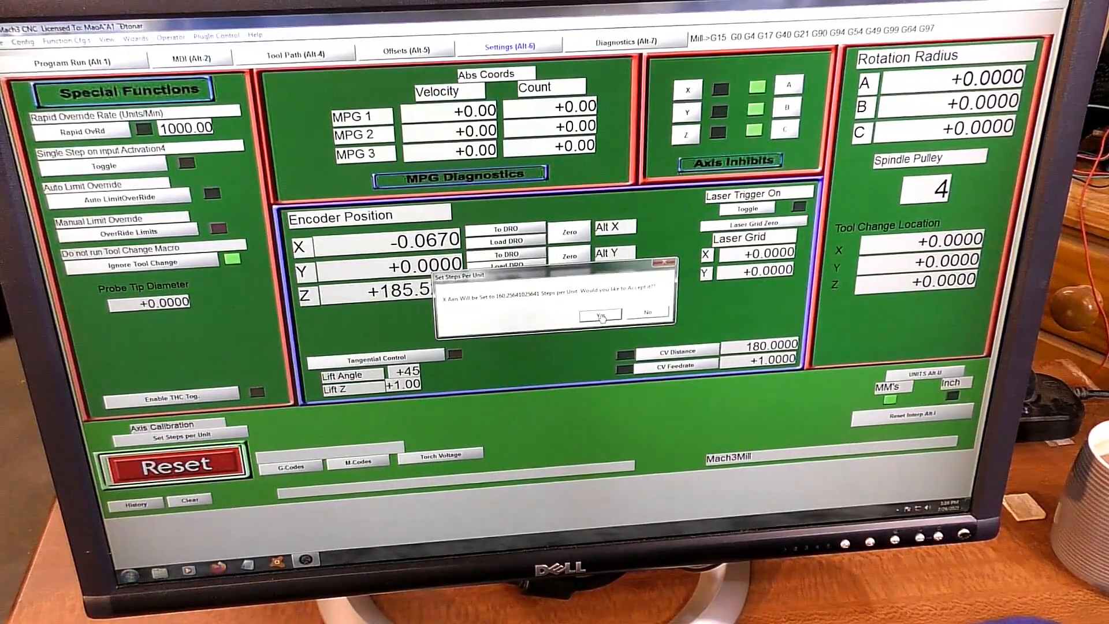
Accept the proposed X steps-per-unit value and go to the Program Run screen.
click(599, 314)
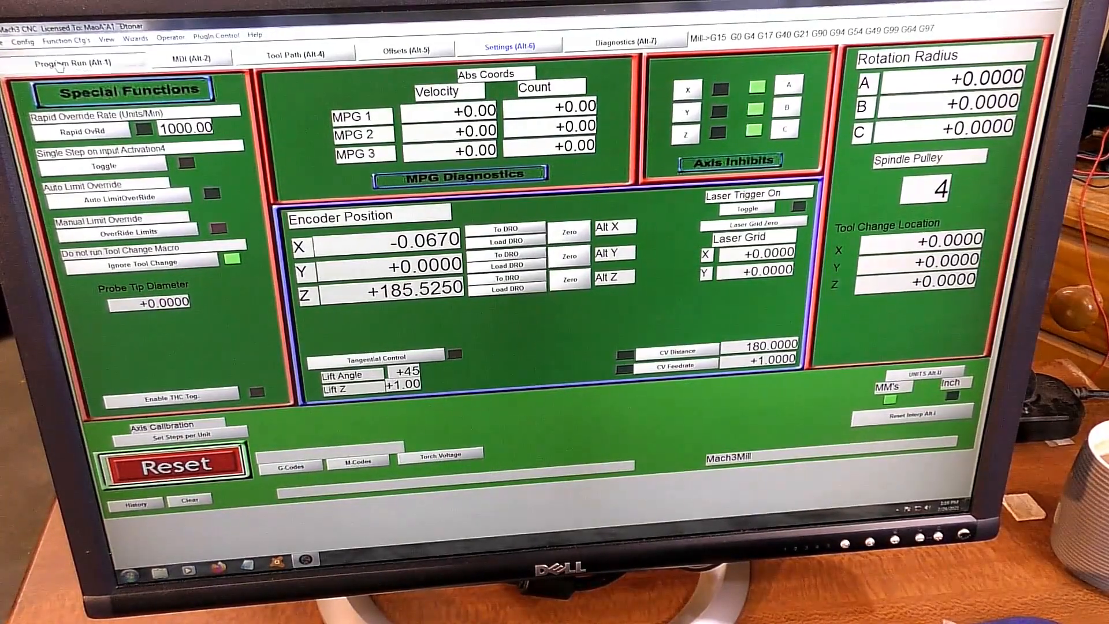
click(71, 64)
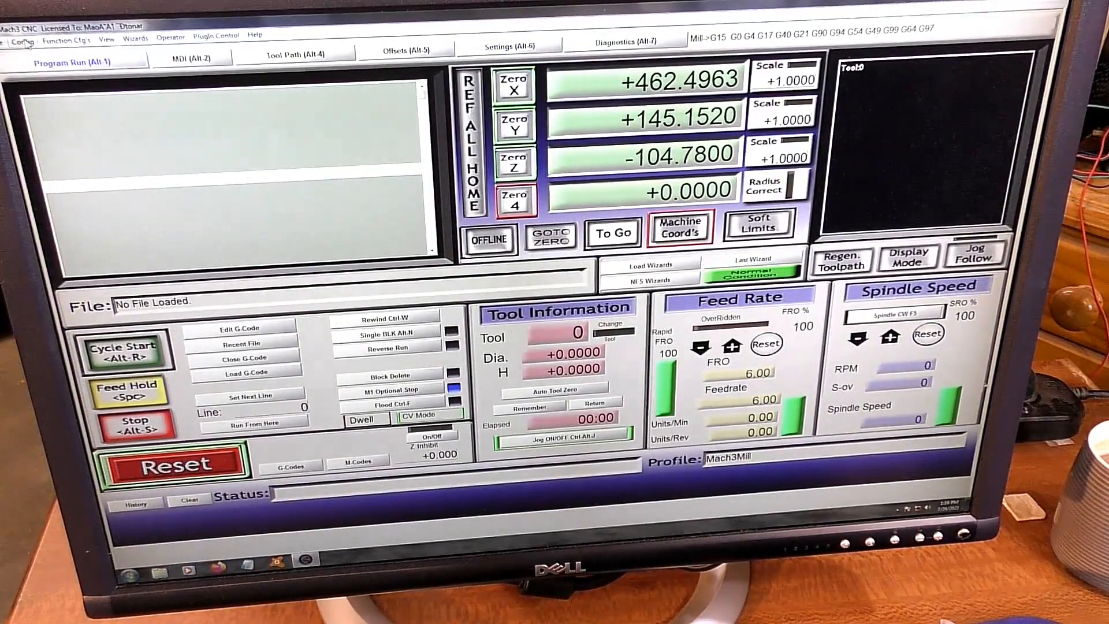
Open Config > Motor Tuning and adjust the X axis motor velocity.
click(27, 41)
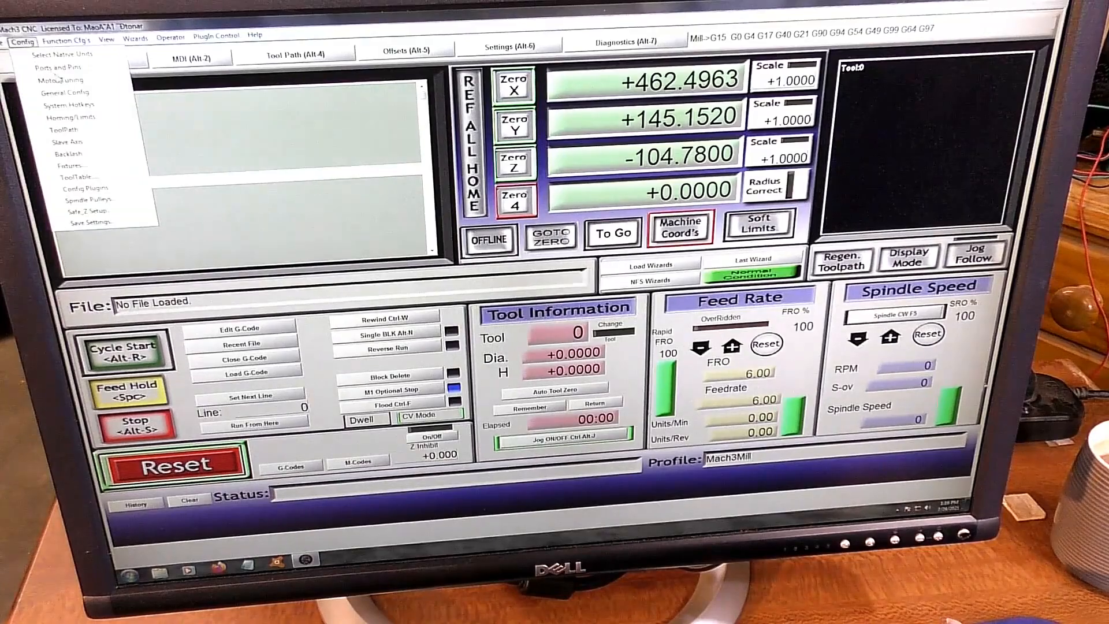
click(63, 79)
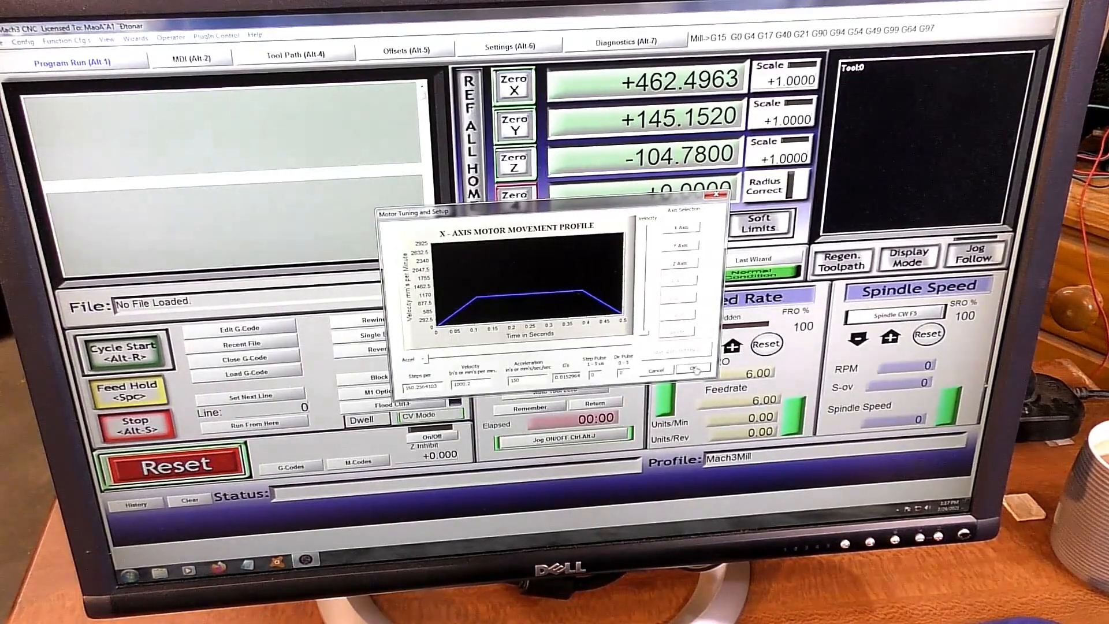
click(697, 369)
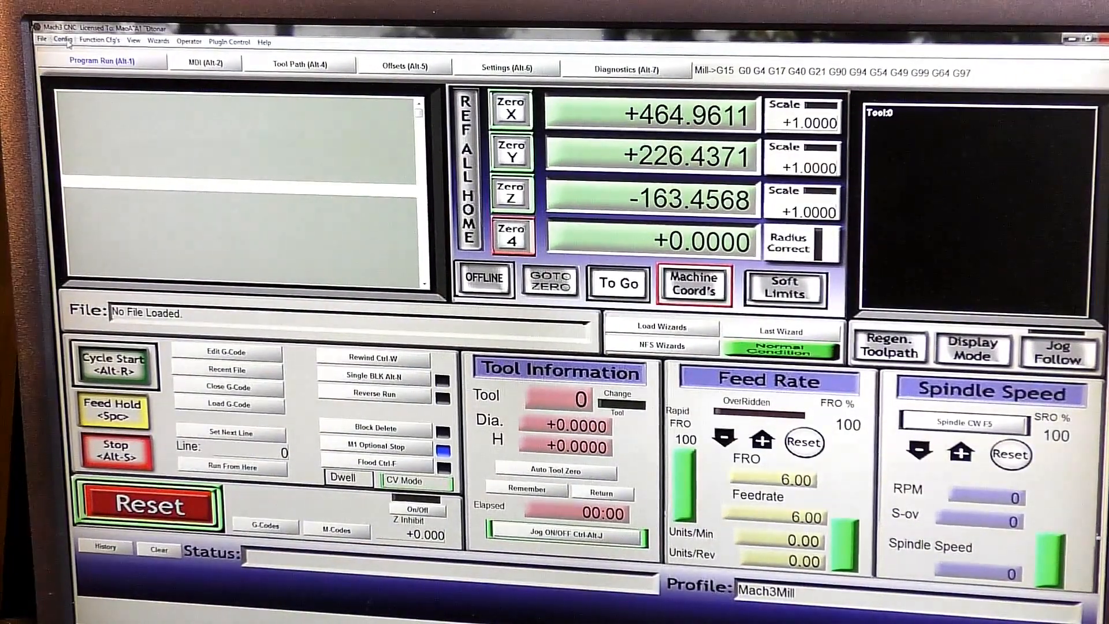
Reopen Motor Tuning and enter 3000 as the X axis velocity, keeping acceleration 150.
click(63, 41)
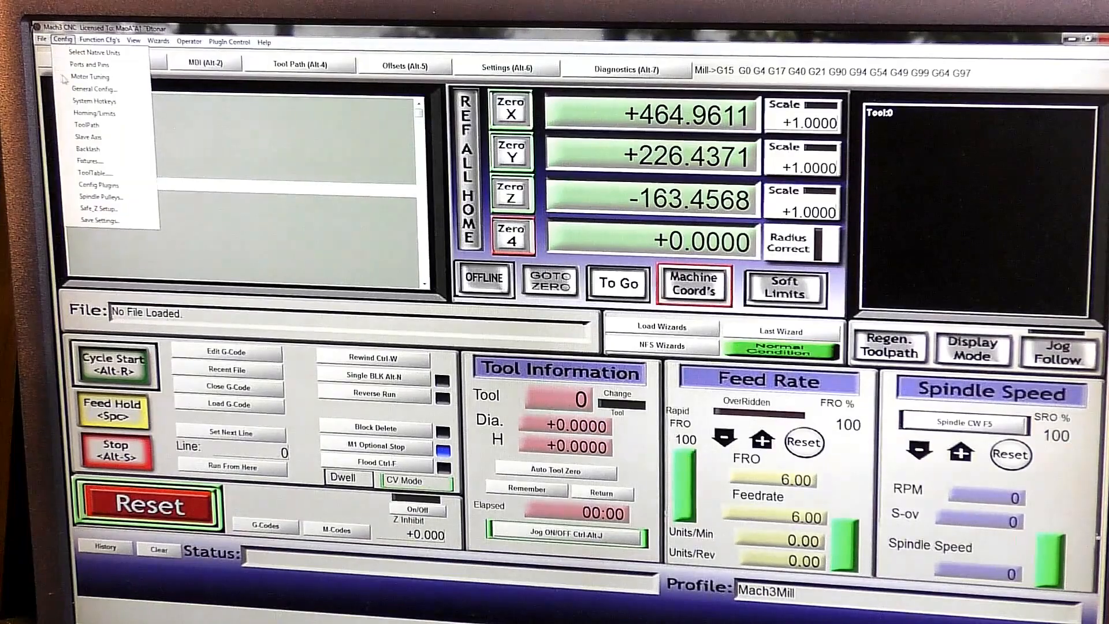
click(87, 76)
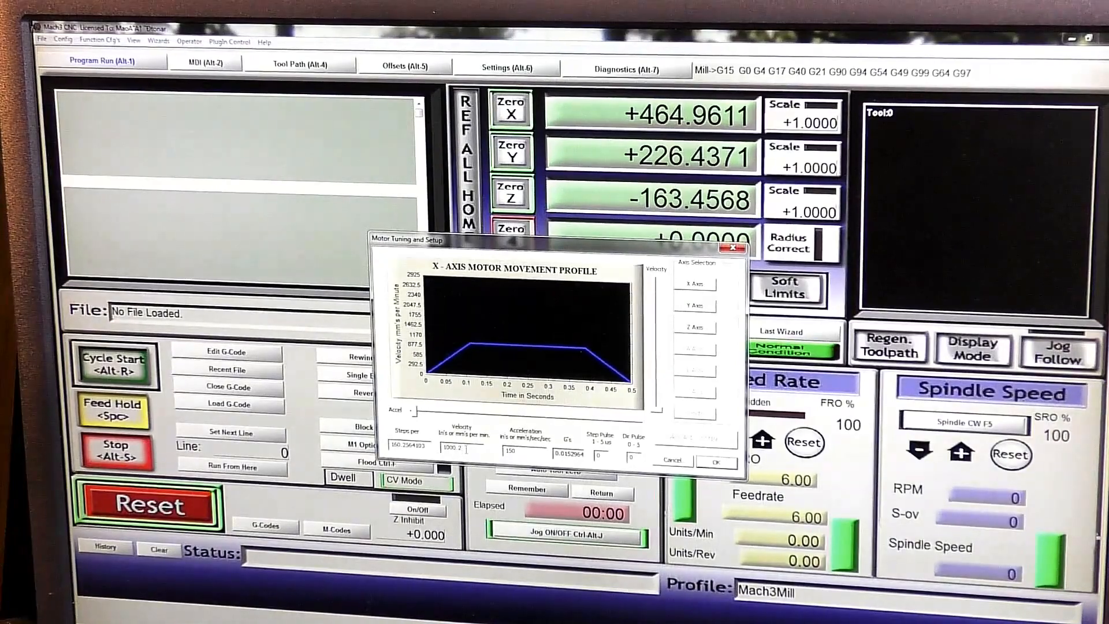
click(460, 448)
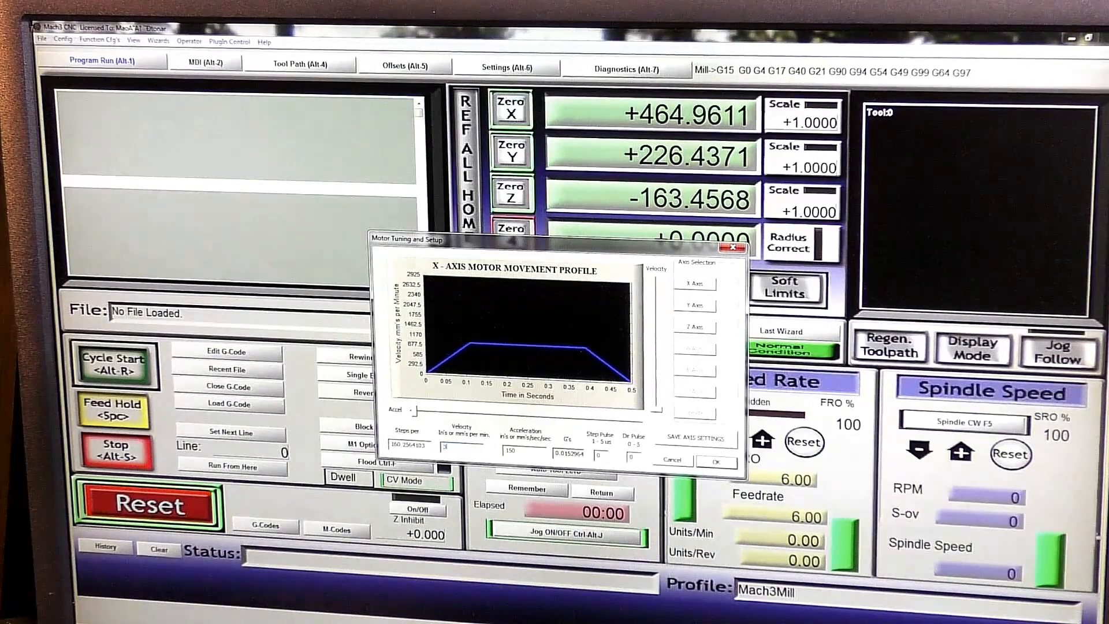
text(3000)
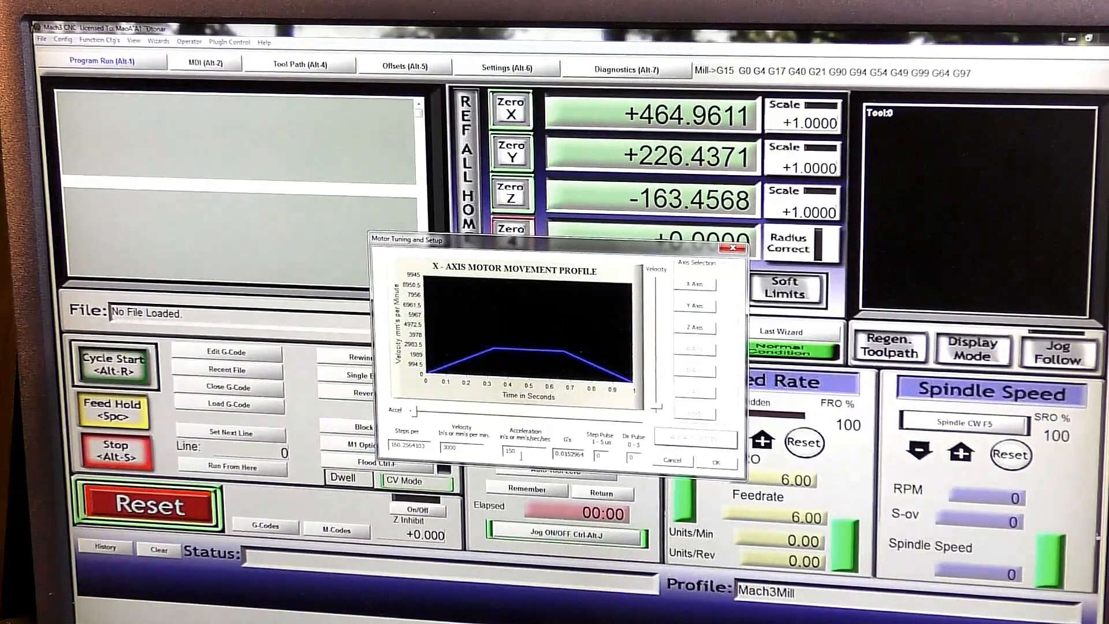
mouse_move(524, 457)
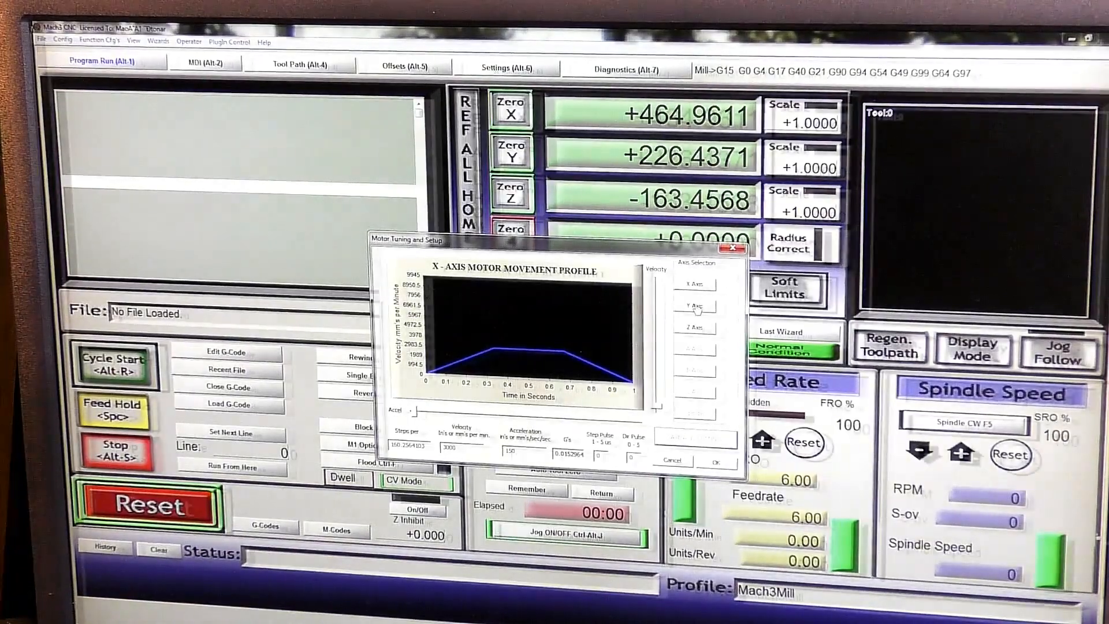
click(696, 331)
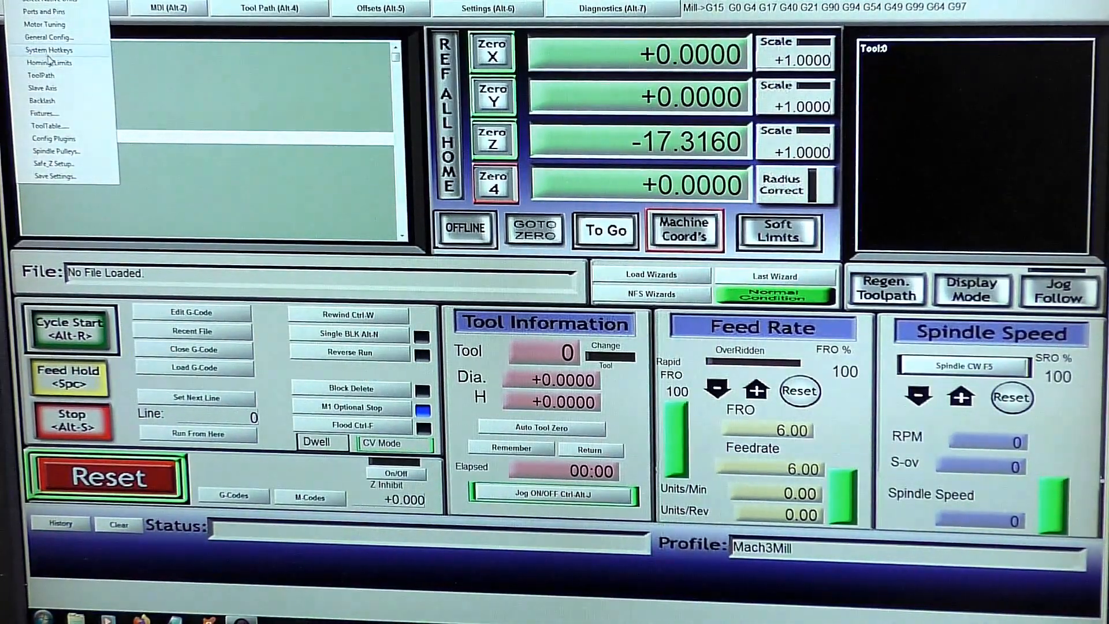
mouse_move(49, 63)
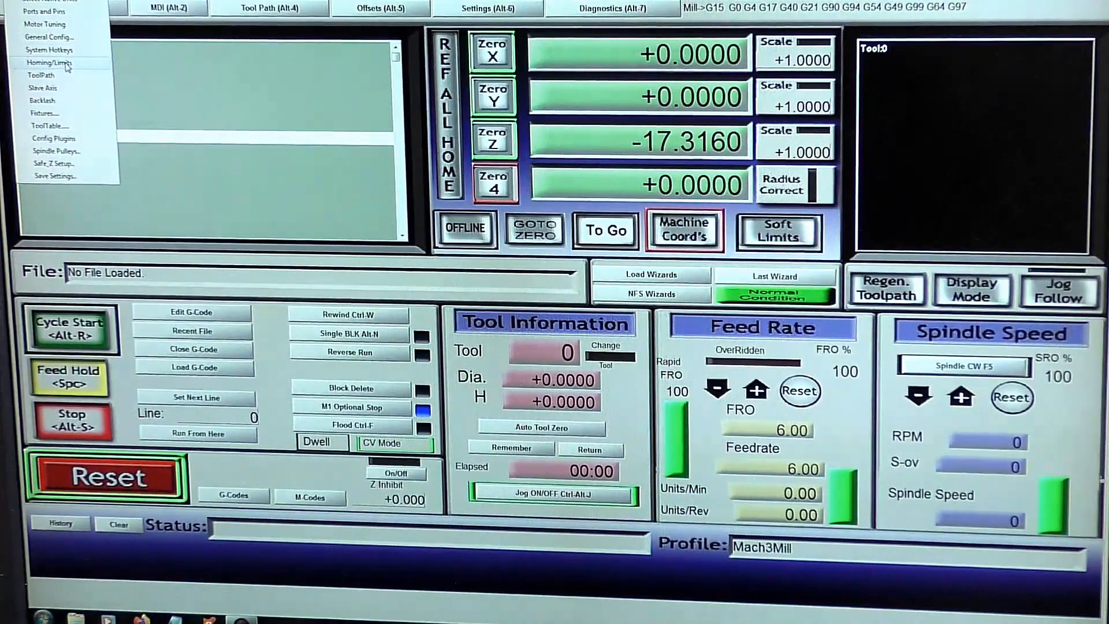
In Homing/Limits, set X Soft Max 1028, Y Soft Max 1240, Z Soft Min -200, and confirm.
click(48, 63)
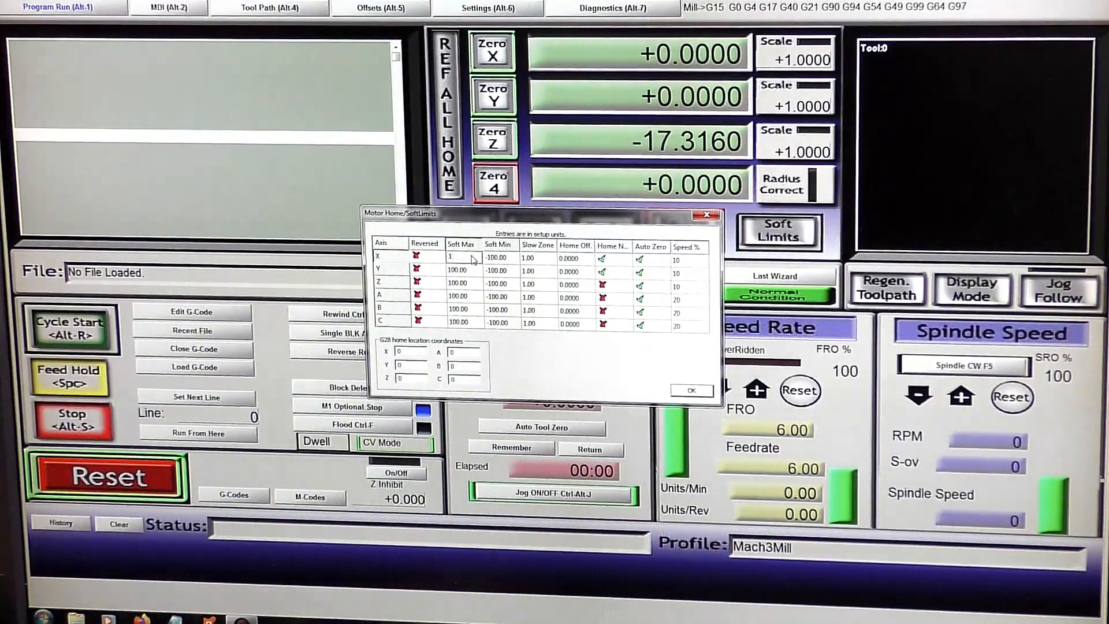
text(1028)
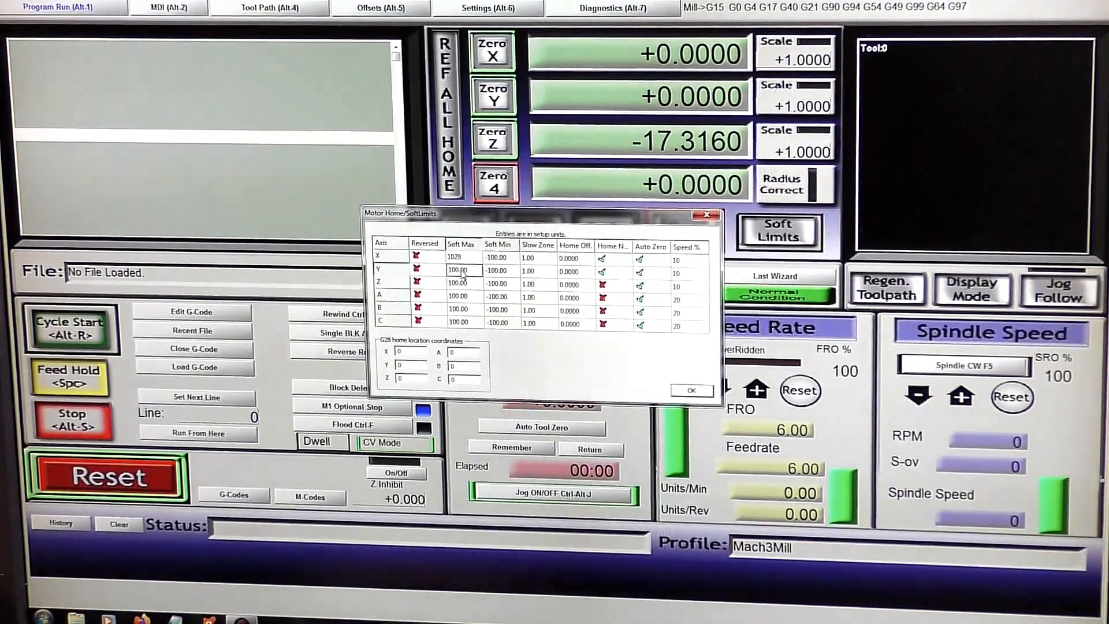
text(124)
click(500, 282)
text(-200.000)
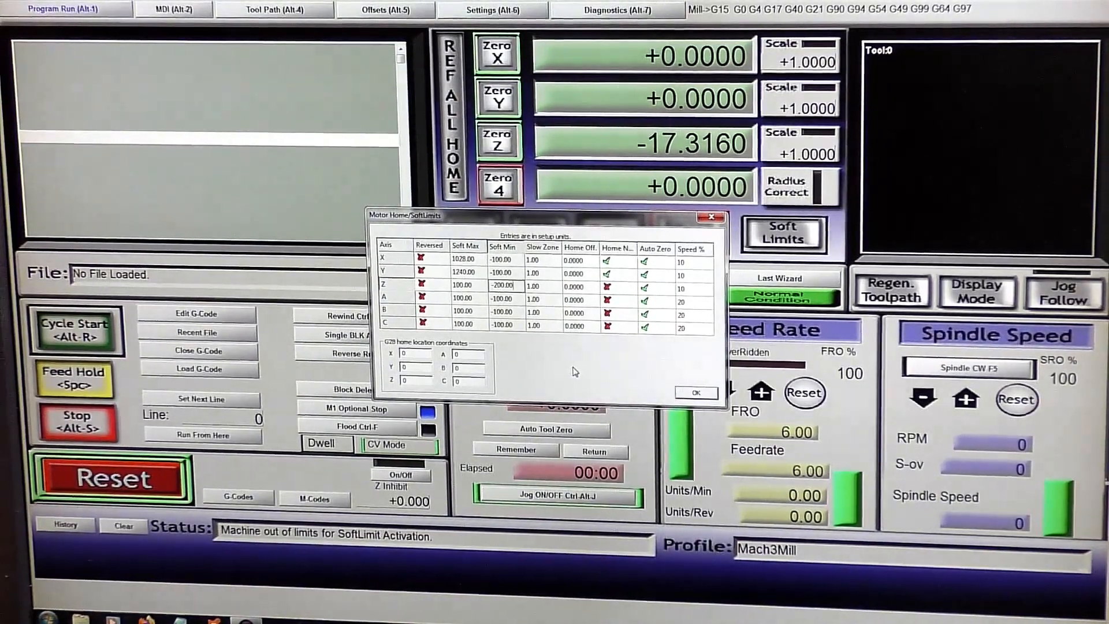
click(694, 393)
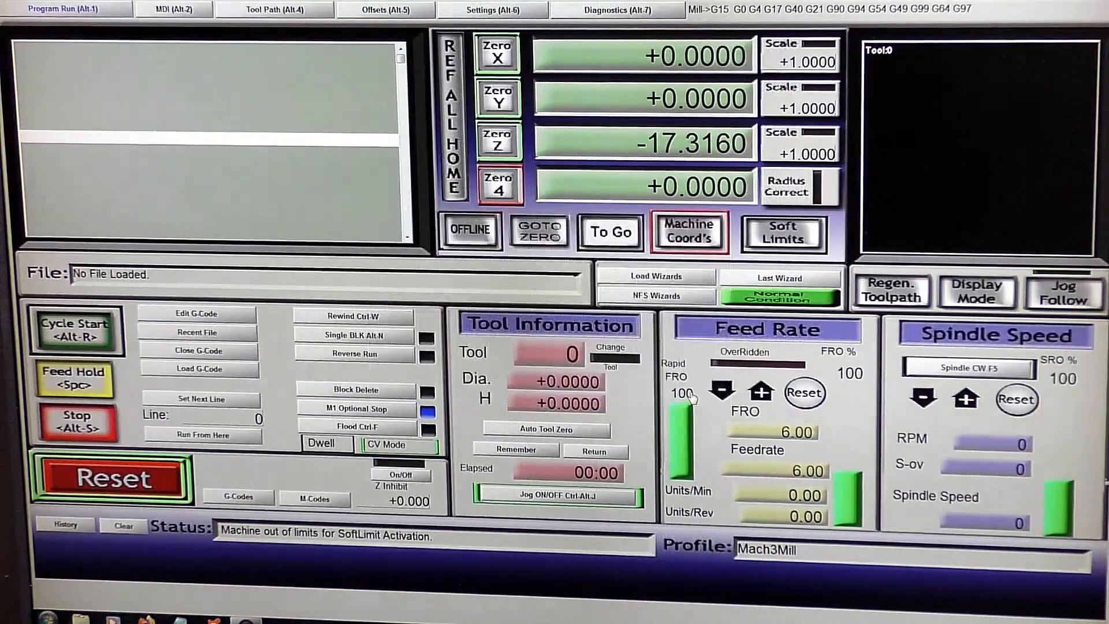